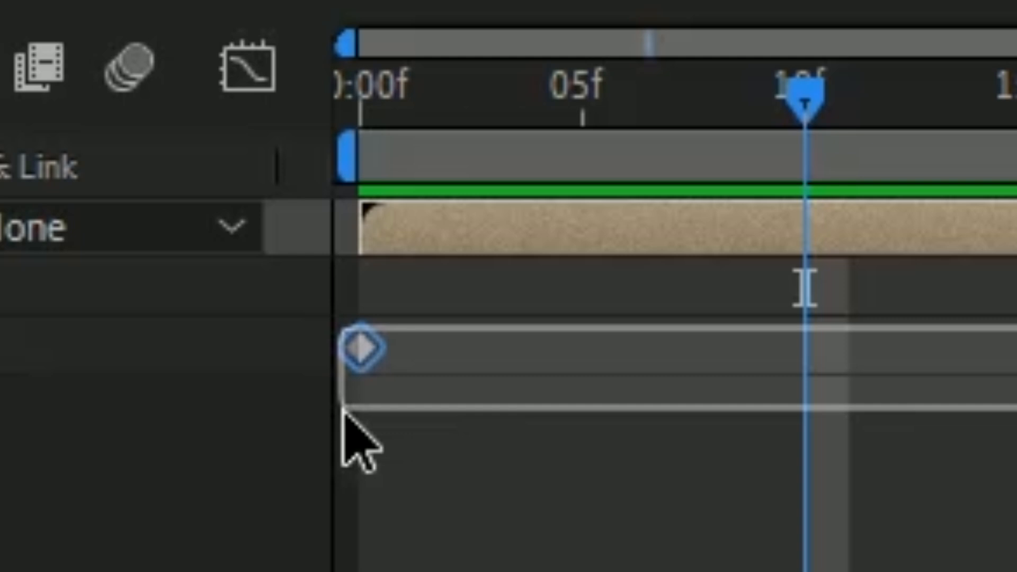
# Step: Switch the keyframed property to the Graph Editor showing its speed graph
pyautogui.rightClick(361, 347)
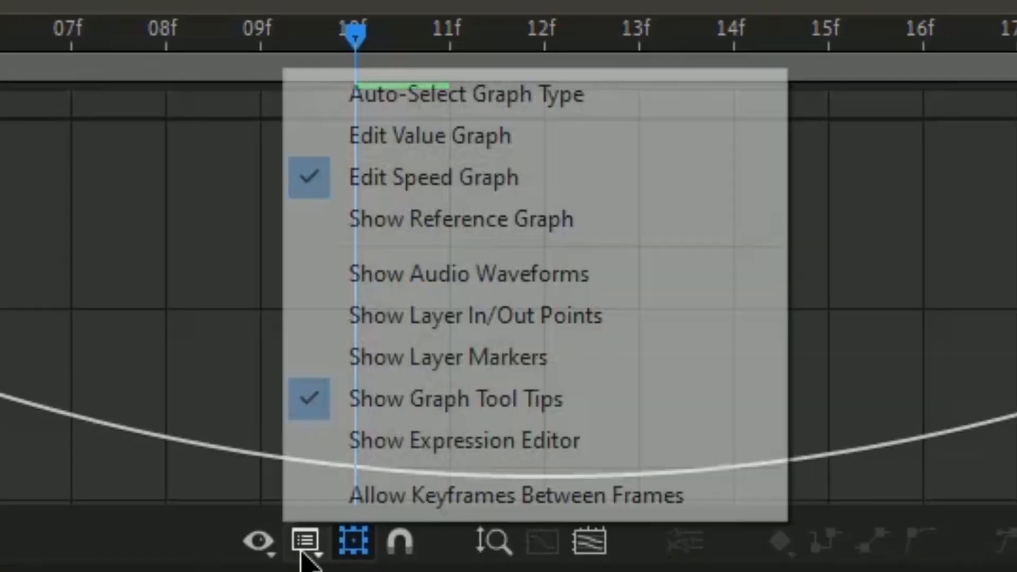
pyautogui.click(429, 136)
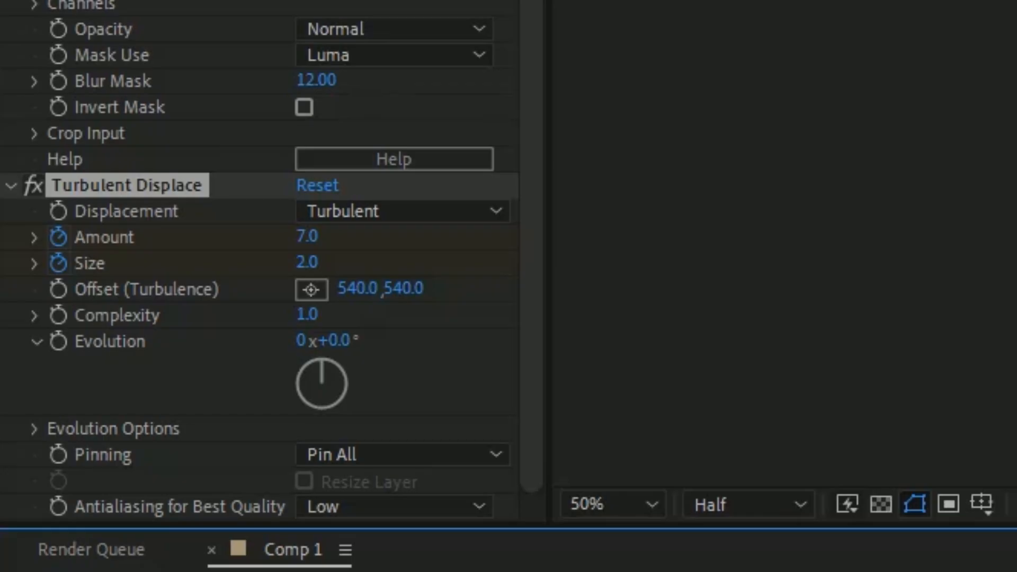
# Step: Drag a Turbulent Displace value to set Amount 7 and Size 2
pyautogui.moveTo(306, 263); pyautogui.dragTo(376, 247)
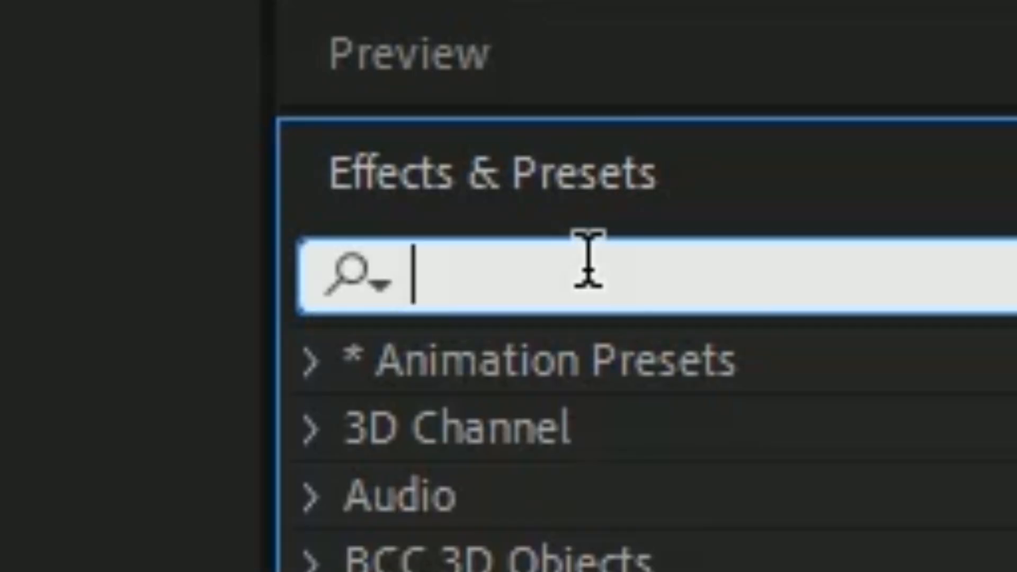
# Step: Start searching the Effects & Presets panel for the Warp effect
pyautogui.click(144, 450)
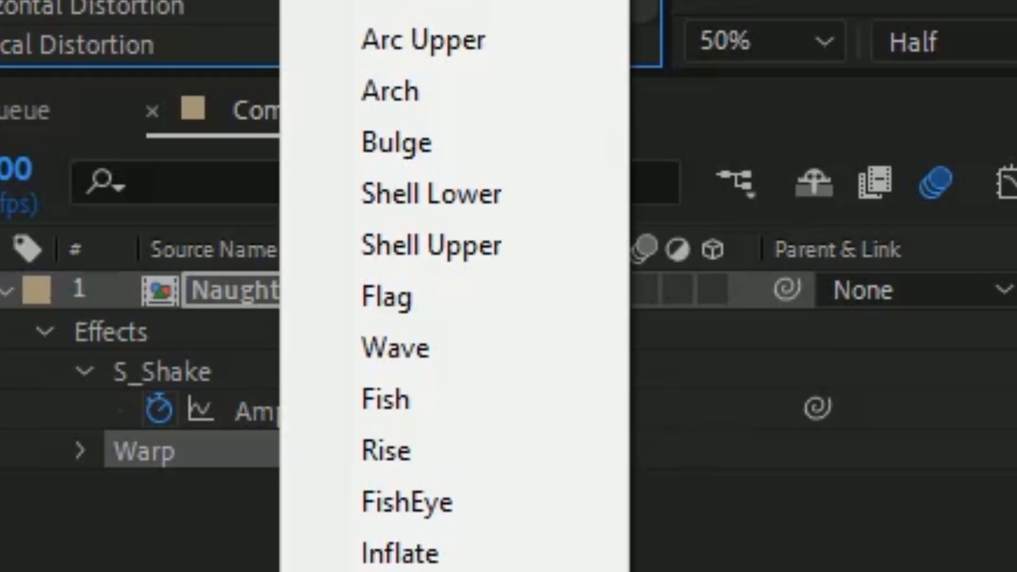